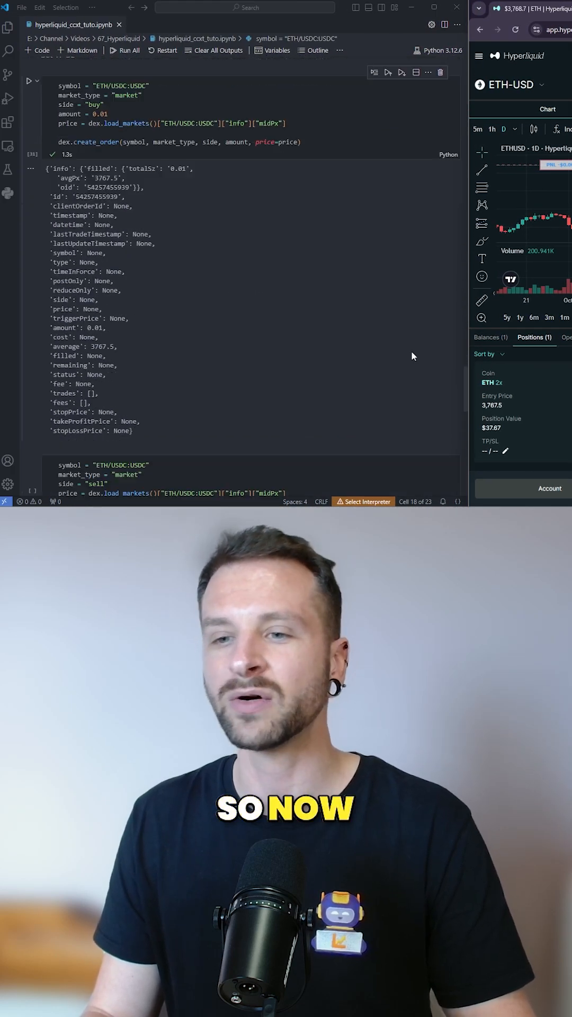
Step: Scroll past the 0.01 ETH buy order output to the take-profit sell order cell
{"action": "scroll", "scroll_direction": "down", "scroll_amount": 3}
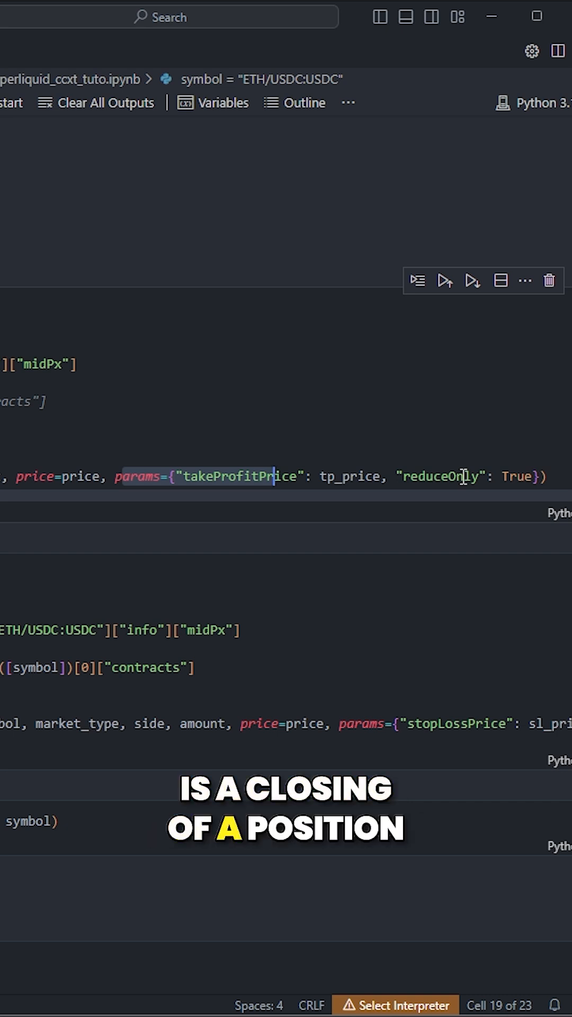
{"action": "double_click", "coordinate": [440, 477]}
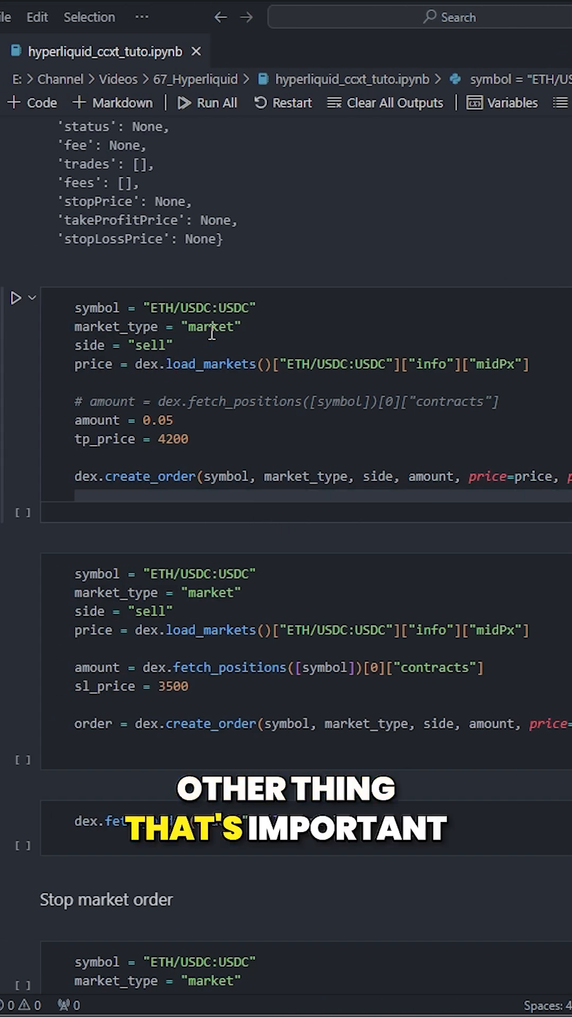
Step: Change the take-profit cell's amount from 0.05 to 0.005, keeping the 4200 target
{"action": "double_click", "coordinate": [149, 345]}
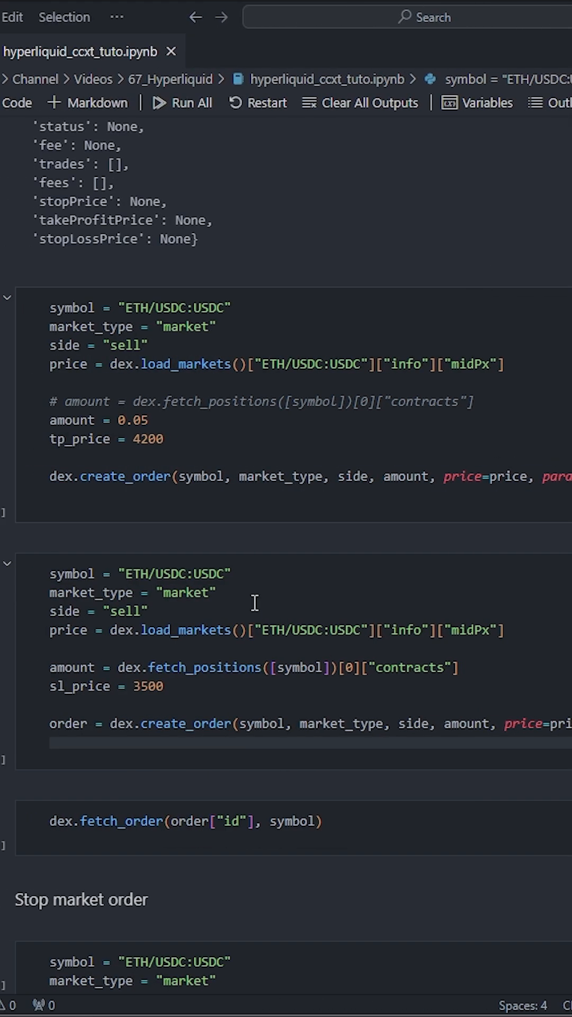
{"action": "double_click", "coordinate": [171, 439]}
{"action": "type", "text": "0"}
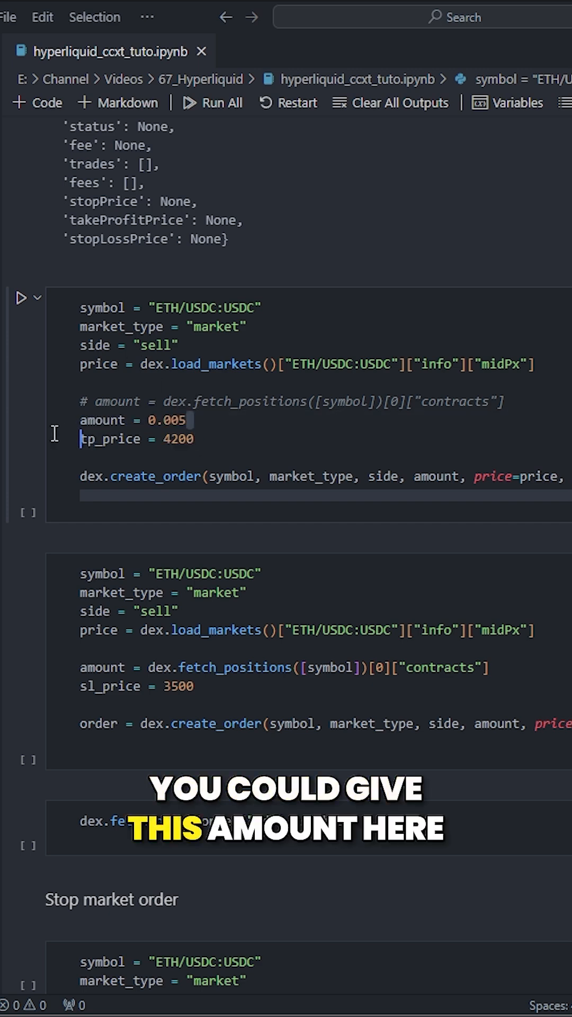
Step: Swap amount = 0.005 for the fetch_positions full-position amount line at the 4200 target
{"action": "double_click", "coordinate": [166, 420]}
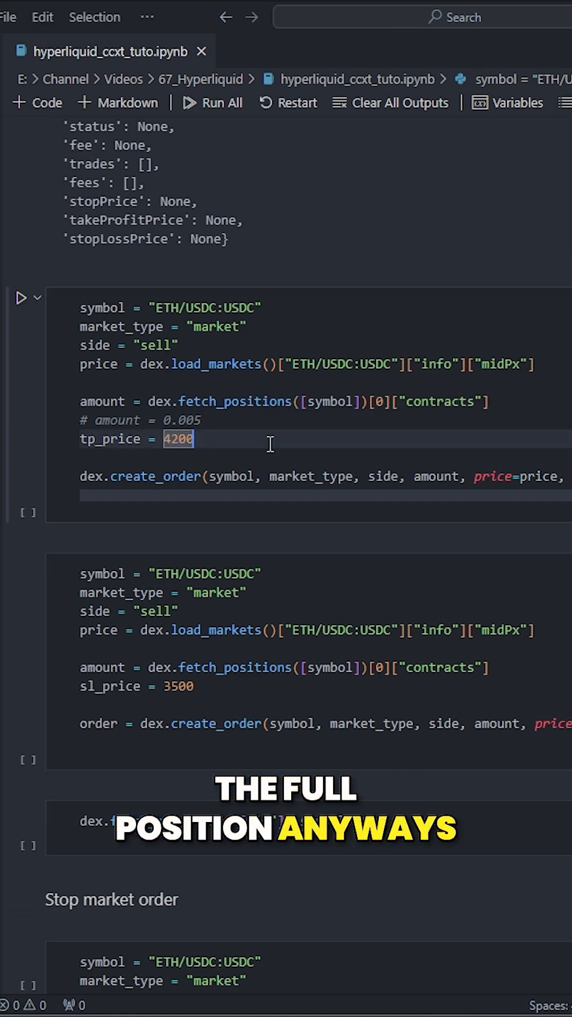
{"action": "left_click", "coordinate": [21, 298]}
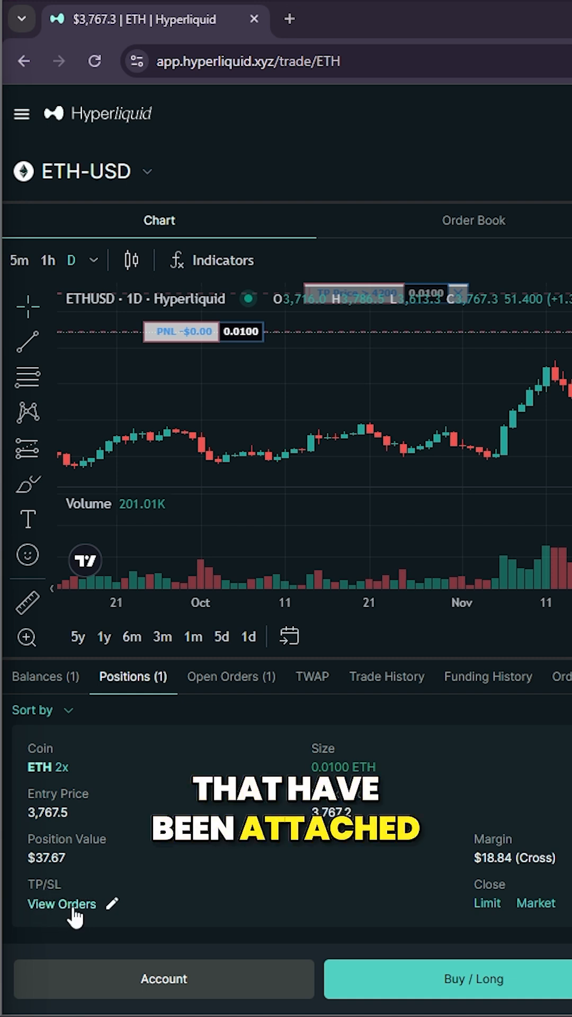
Step: Open View Orders under TP/SL to list the 4200 take-profit closing the 0.01 ETH long
{"action": "left_click", "coordinate": [231, 677]}
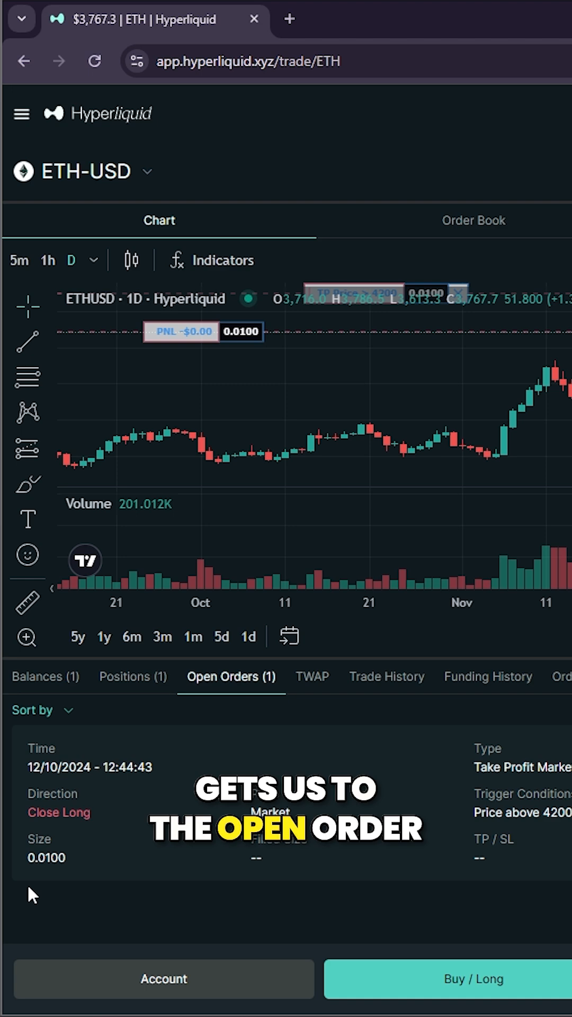
{"action": "mouse_move", "coordinate": [83, 811]}
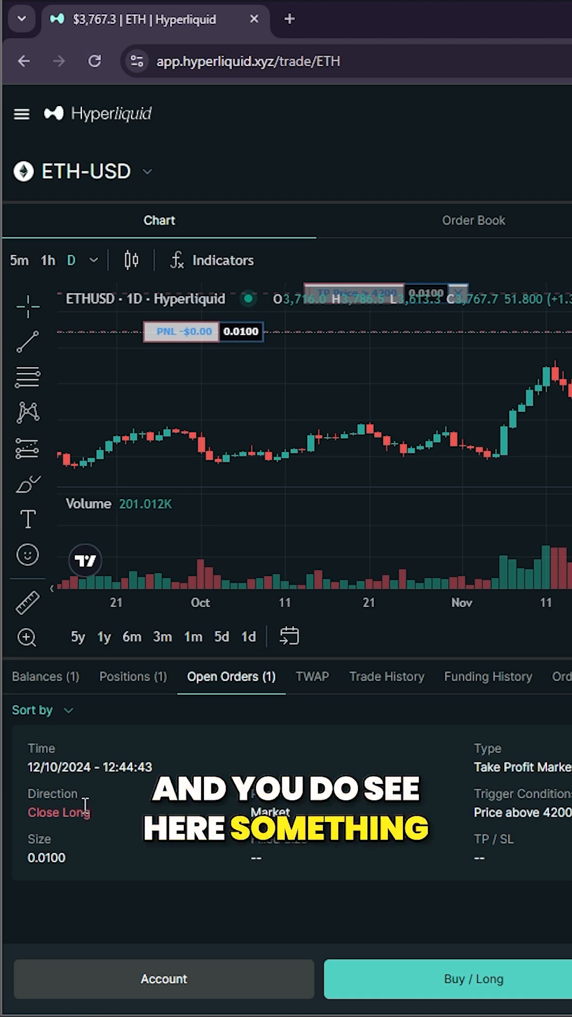